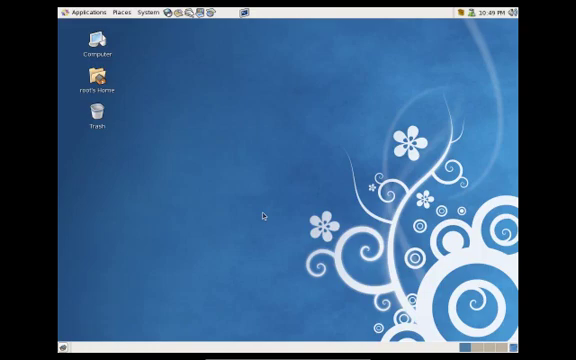
{"action": "mouse_move", "coordinate": [264, 216]}
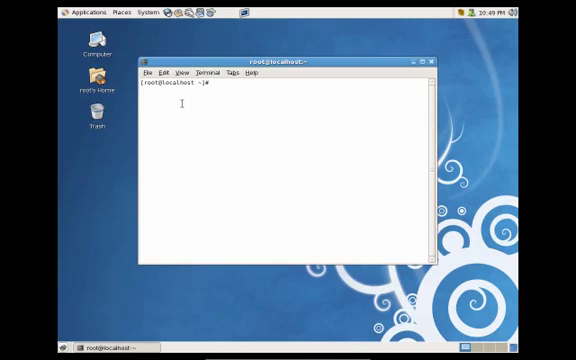
Run whoami to show the root user, then read the whoami manual page.
{"action": "type", "text": "whoami"}
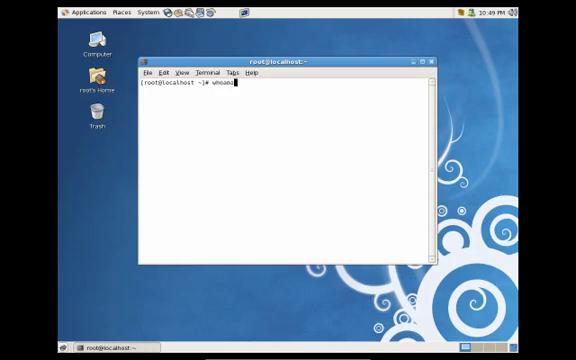
{"action": "key", "text": "Return"}
{"action": "type", "text": "su"}
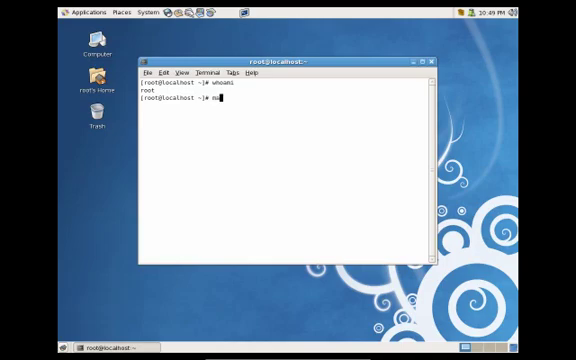
{"action": "type", "text": "an whoami"}
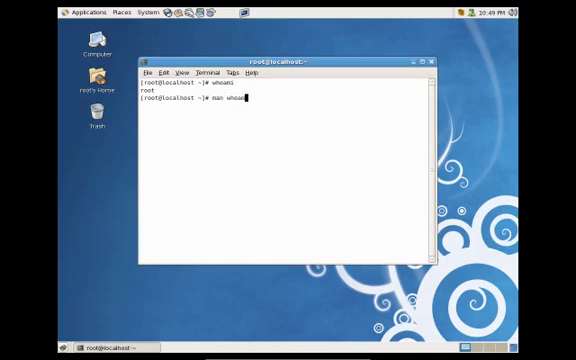
{"action": "key", "text": "Return"}
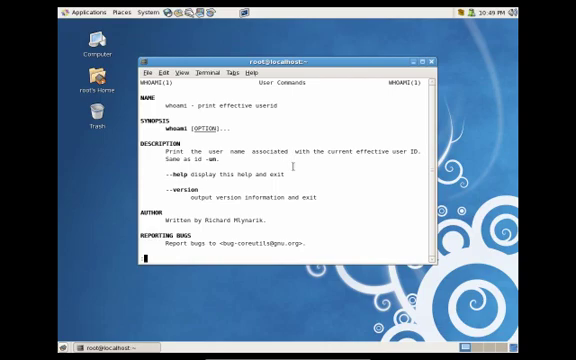
{"action": "scroll", "scroll_direction": "down", "scroll_amount": 3}
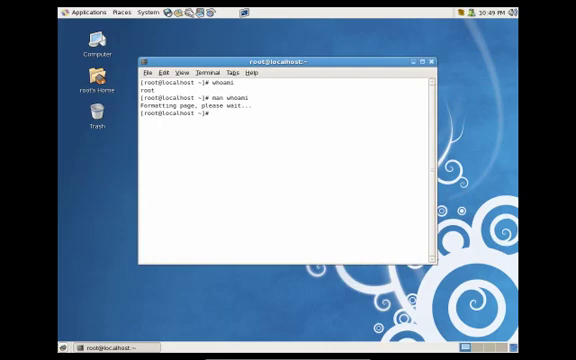
Run tty to report /dev/pts/1 and read then quit the tty manual page.
{"action": "type", "text": "tty"}
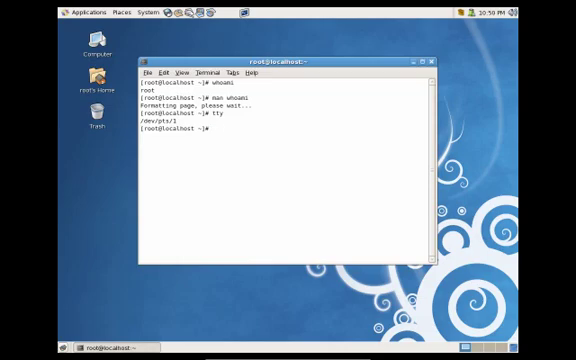
{"action": "type", "text": "man tt"}
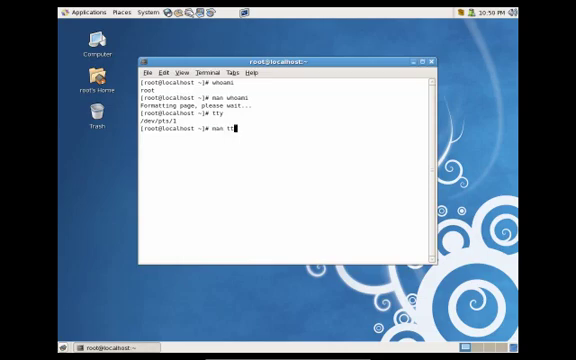
{"action": "key", "text": "Return"}
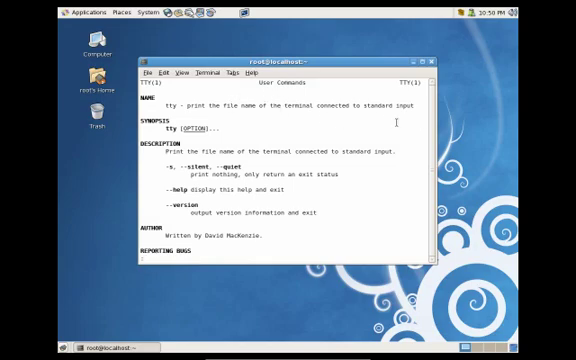
{"action": "key", "text": "q"}
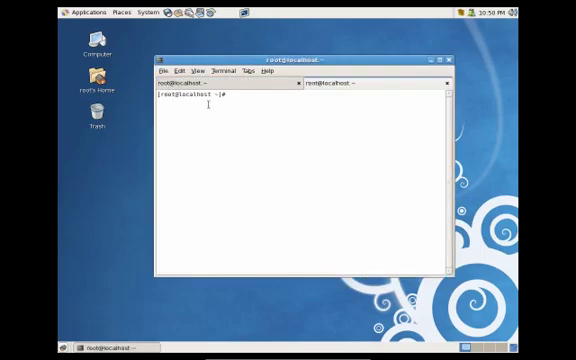
{"action": "type", "text": "tty"}
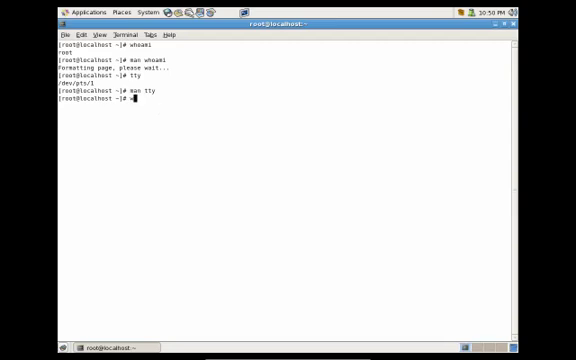
Locate whoami at /usr/bin/whoami with which, then print /root with echo $PWD.
{"action": "type", "text": "w"}
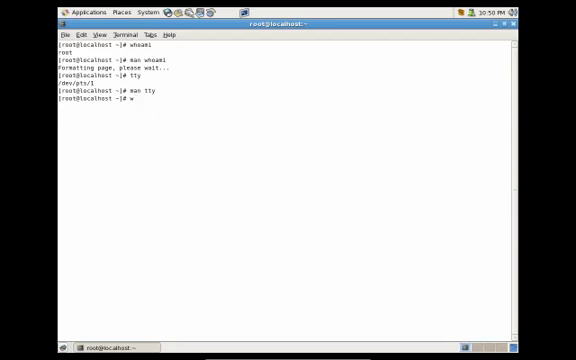
{"action": "type", "text": "hich w"}
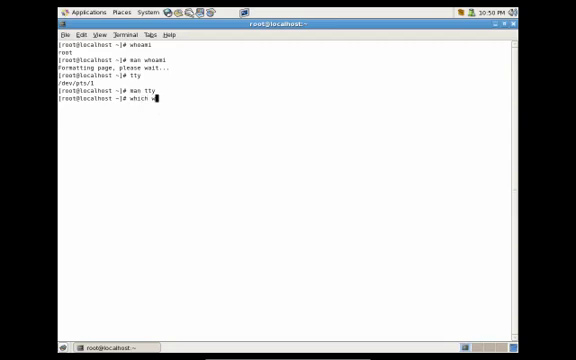
{"action": "key", "text": "Return"}
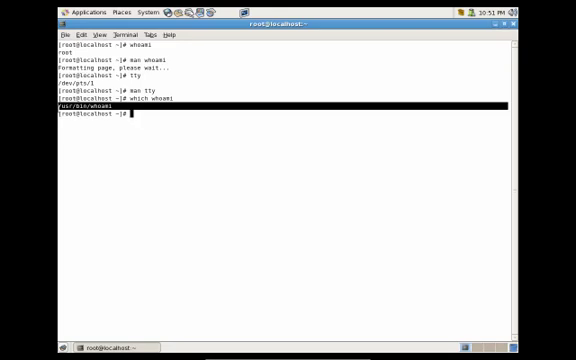
{"action": "type", "text": "echo"}
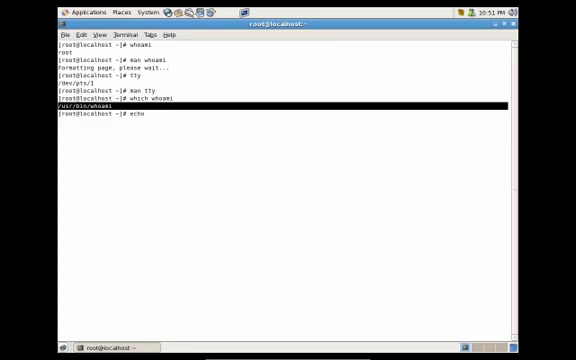
{"action": "key", "text": "Return"}
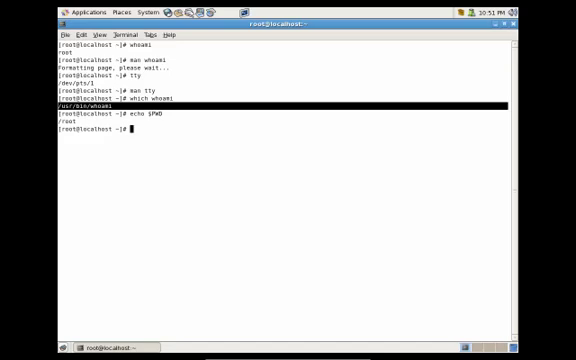
List all shell variables with set, then clear the screen back to a prompt.
{"action": "key", "text": "Return"}
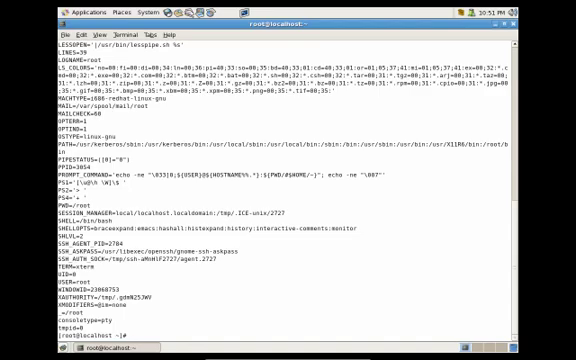
{"action": "type", "text": "wa"}
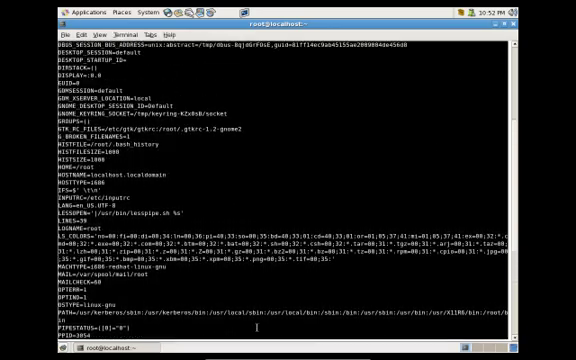
{"action": "scroll", "scroll_direction": "down", "scroll_amount": 3}
{"action": "type", "text": "clear"}
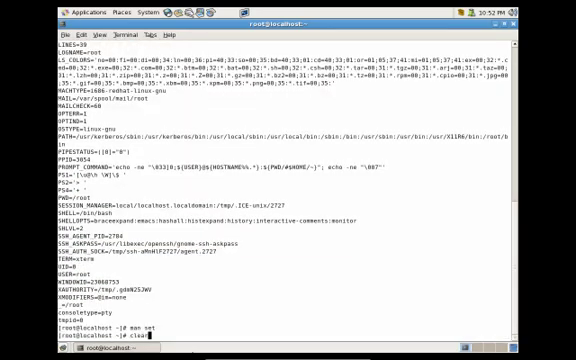
{"action": "key", "text": "Return"}
{"action": "type", "text": "reset"}
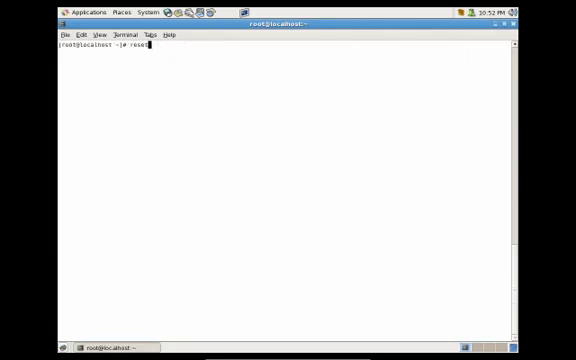
Reset the terminal, then show the numbered command history before and after clearing.
{"action": "key", "text": "Return"}
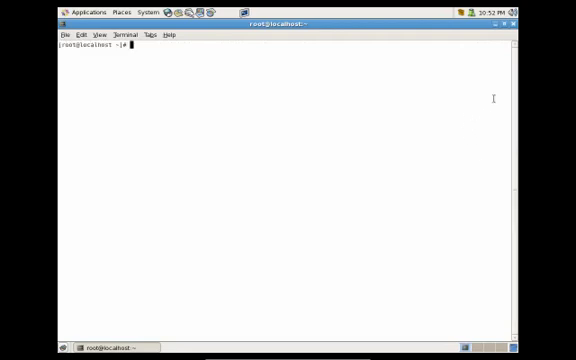
{"action": "mouse_move", "coordinate": [330, 124]}
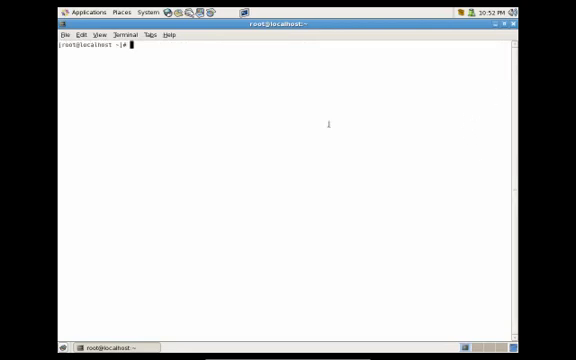
{"action": "mouse_move", "coordinate": [440, 84]}
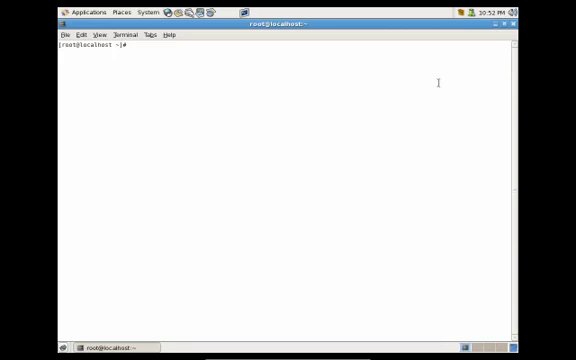
{"action": "type", "text": "his"}
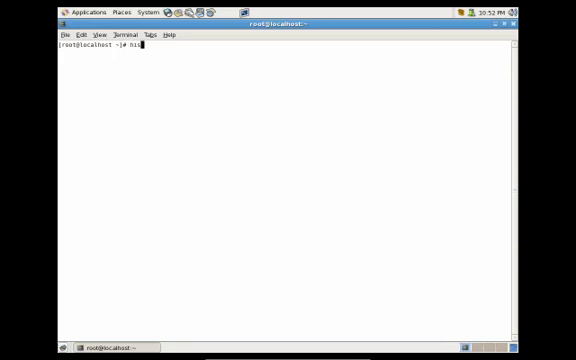
{"action": "type", "text": "tory"}
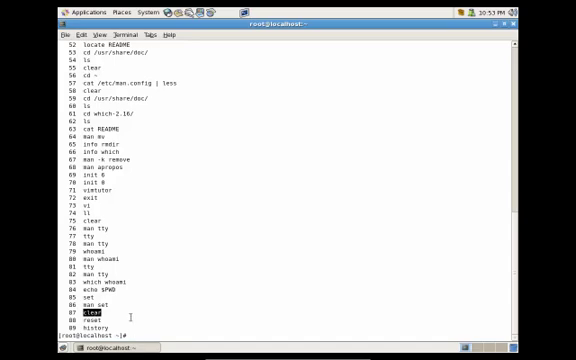
{"action": "key", "text": "Return"}
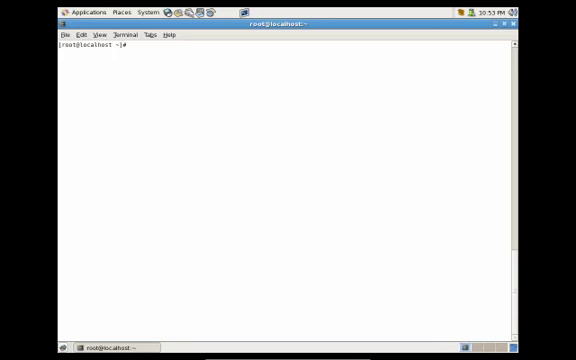
{"action": "type", "text": "history"}
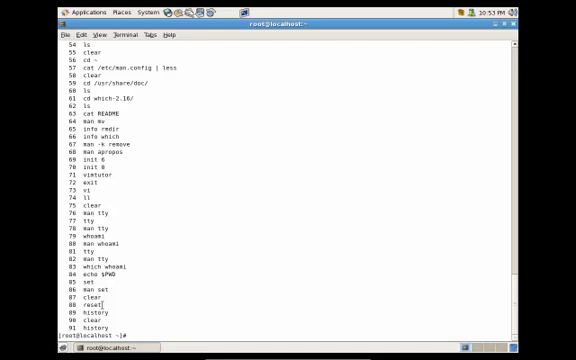
{"action": "type", "text": "l"}
{"action": "type", "text": "!86"}
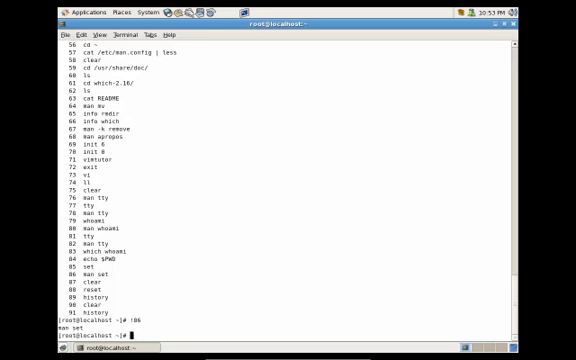
Print the working directory /root with echo $PWD and pwd.
{"action": "type", "text": "echo"}
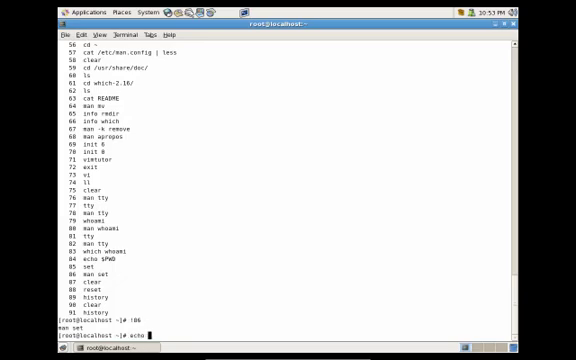
{"action": "type", "text": "PWD"}
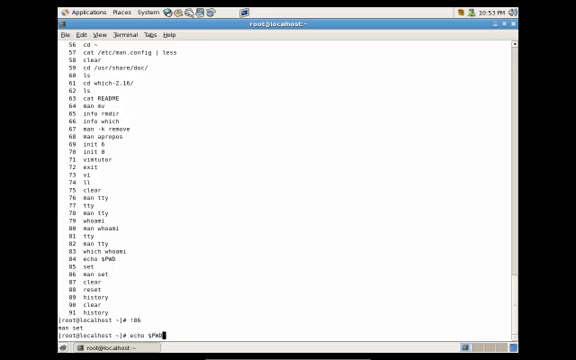
{"action": "key", "text": "Return"}
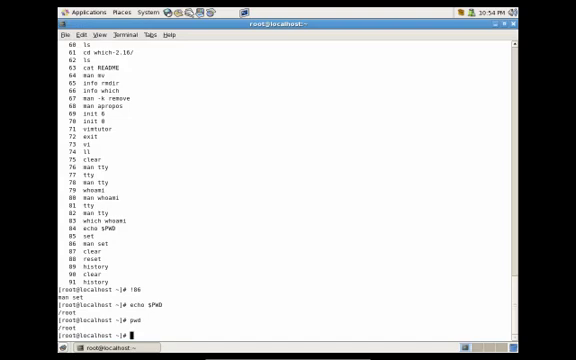
Run cd ~ and cd . to stay in the home folder.
{"action": "type", "text": "cd /"}
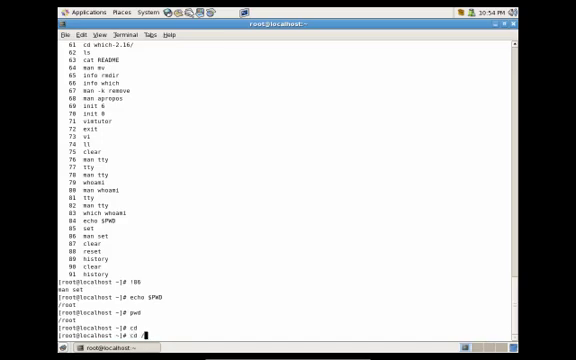
{"action": "key", "text": "Return"}
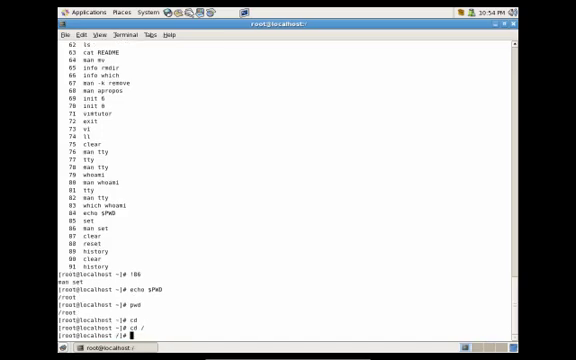
{"action": "key", "text": "Return"}
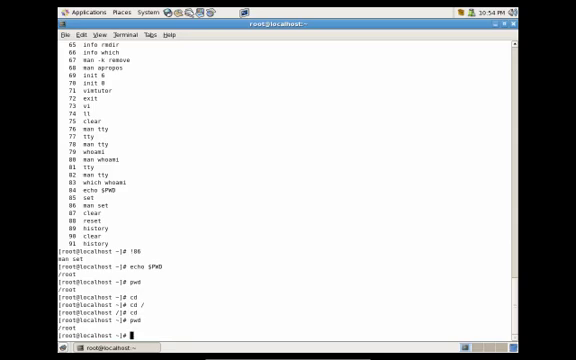
{"action": "type", "text": "cd ~"}
{"action": "type", "text": "pwd"}
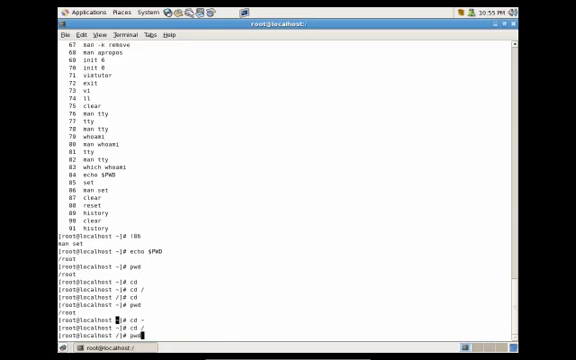
Move into ~/Desktop/ and confirm the path /root/Desktop with pwd.
{"action": "key", "text": "Return"}
{"action": "type", "text": "s"}
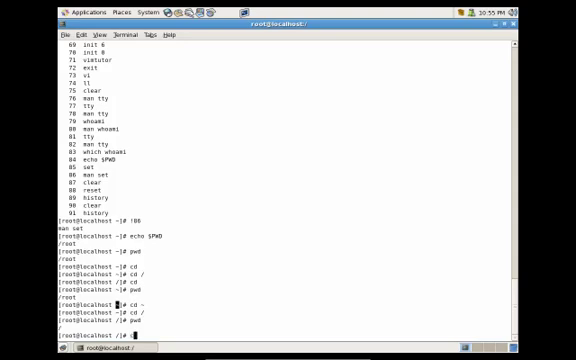
{"action": "type", "text": "cd ~/"}
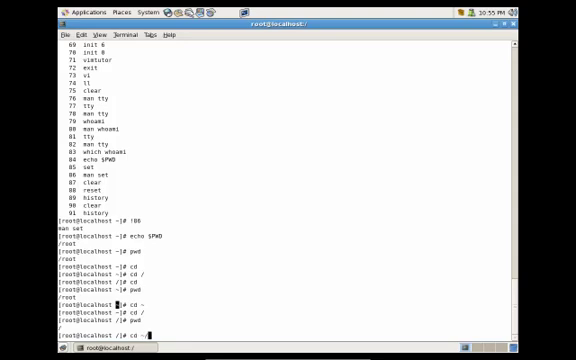
{"action": "type", "text": "Desktop/"}
{"action": "type", "text": "pwd"}
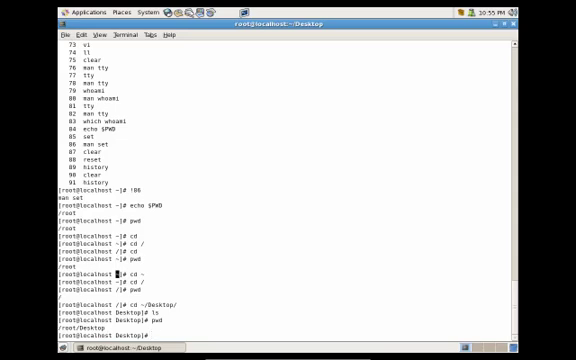
Go back up out of Desktop with cd .. to the home folder.
{"action": "type", "text": "cd .."}
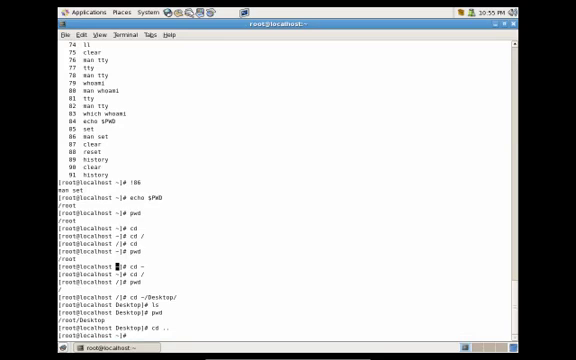
{"action": "key", "text": "Return"}
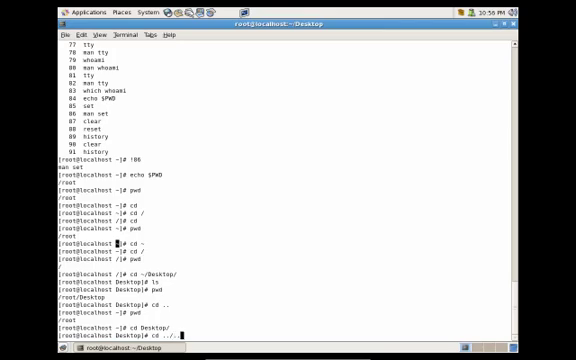
{"action": "key", "text": "Return"}
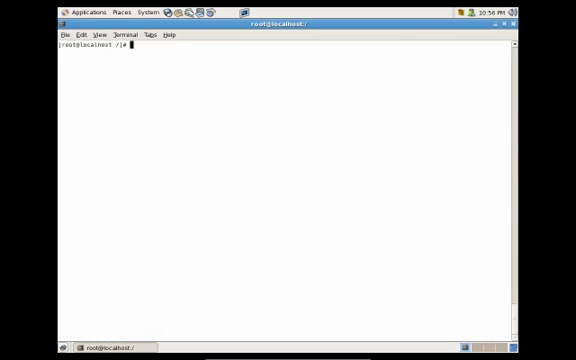
List the top-level directories with ls /, then return home and list Desktop, install.log and localfile.txt.
{"action": "type", "text": "ls"}
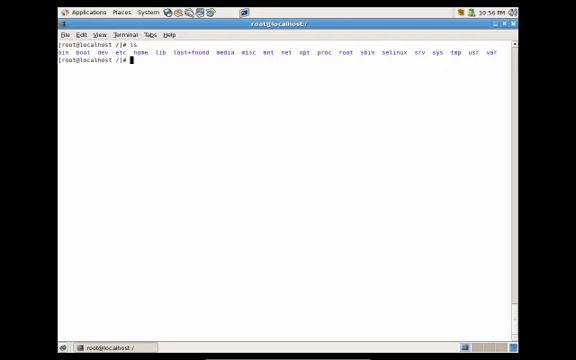
{"action": "type", "text": "ls /"}
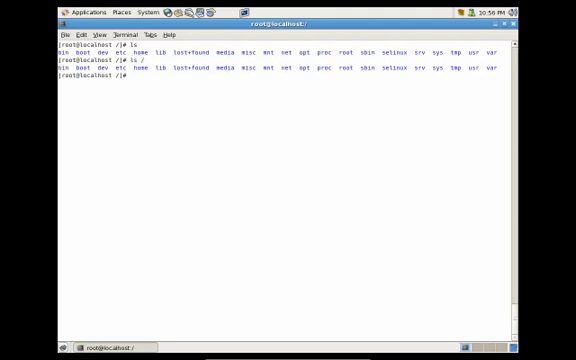
{"action": "type", "text": "cd"}
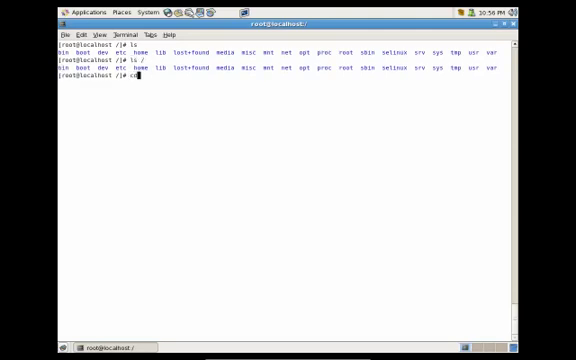
{"action": "key", "text": "Return"}
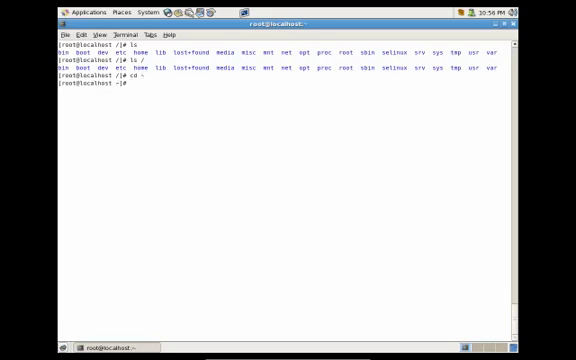
{"action": "type", "text": "ls"}
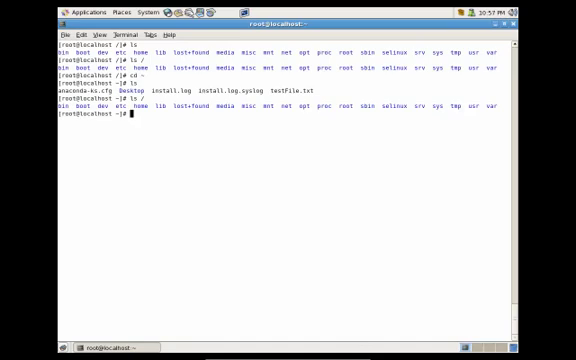
List the home folder in long format with ls -l, then try ls with the -h option.
{"action": "type", "text": "ls"}
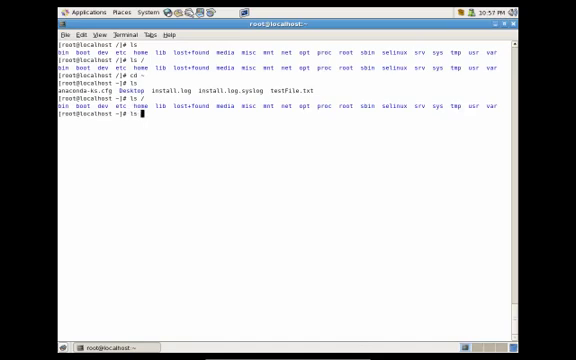
{"action": "type", "text": "-"}
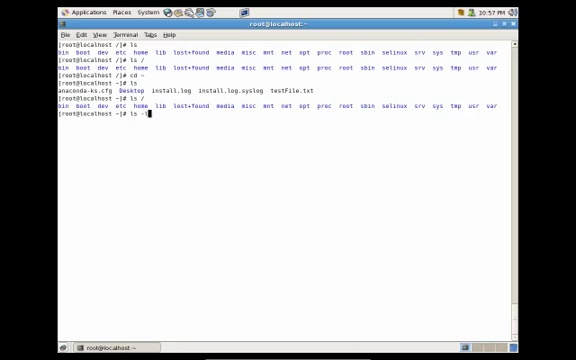
{"action": "key", "text": "Return"}
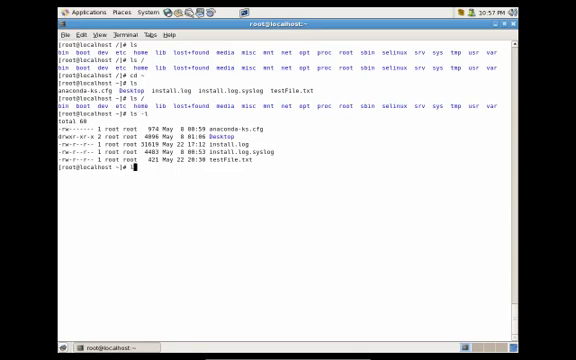
{"action": "type", "text": "ls"}
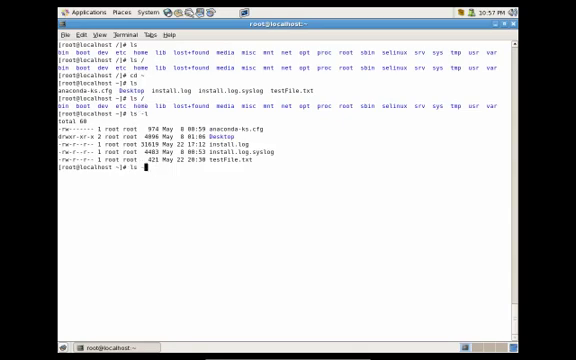
{"action": "type", "text": "home/"}
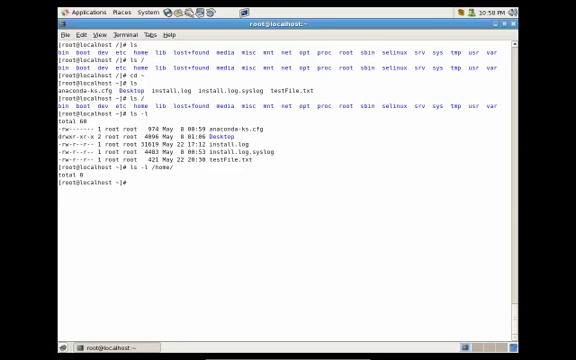
Show the /home directory entry with ls -ld, then a time-sorted listing with hidden files via ls -latr.
{"action": "type", "text": "ls -ld /home/"}
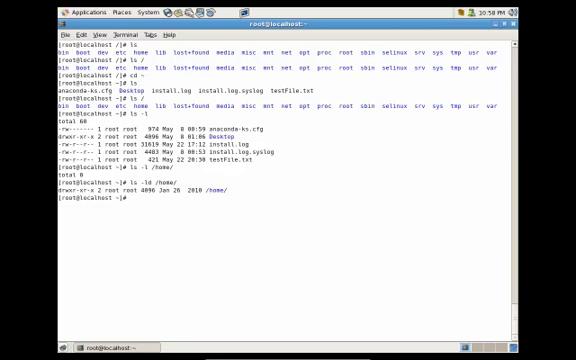
{"action": "type", "text": "ls -a"}
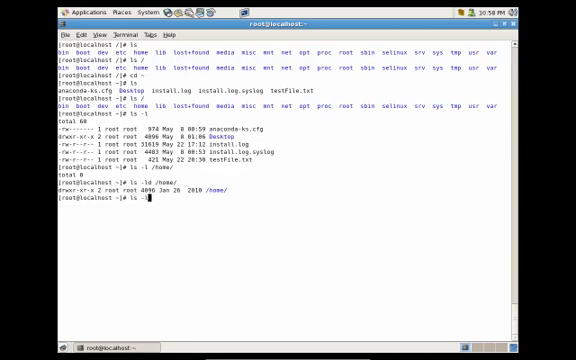
{"action": "type", "text": "tr"}
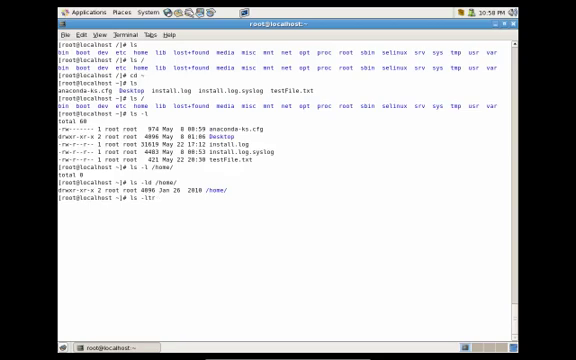
{"action": "key", "text": "Return"}
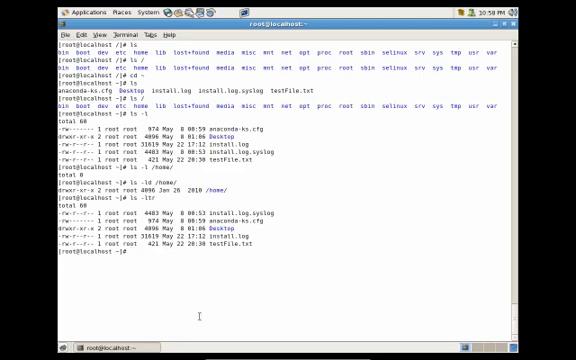
Run ls --help and read through the printed list of ls options.
{"action": "type", "text": "ls --help"}
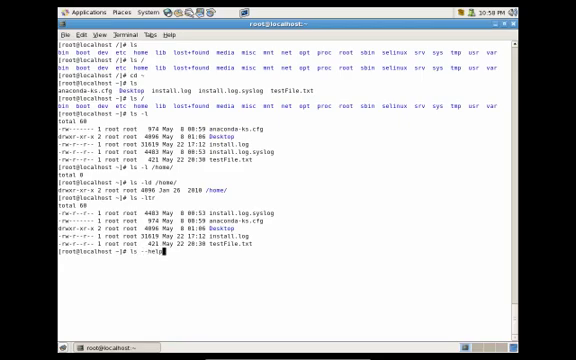
{"action": "key", "text": "Return"}
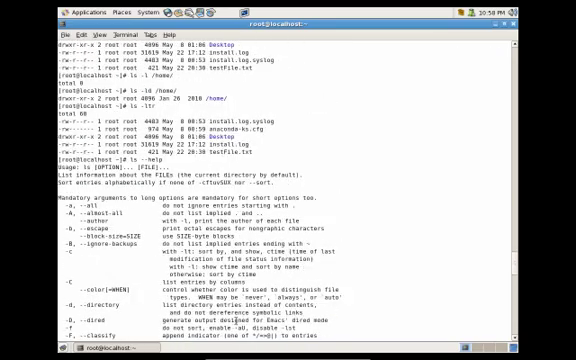
{"action": "scroll", "scroll_direction": "down", "scroll_amount": 3}
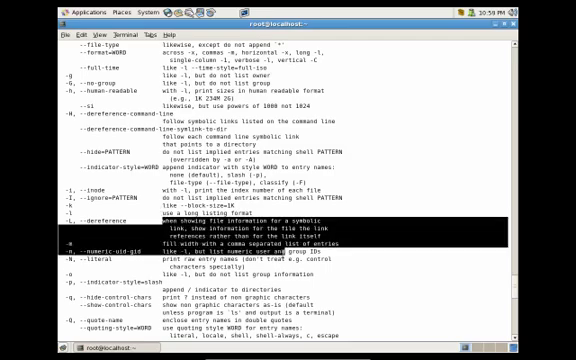
{"action": "scroll", "scroll_direction": "down", "scroll_amount": 3}
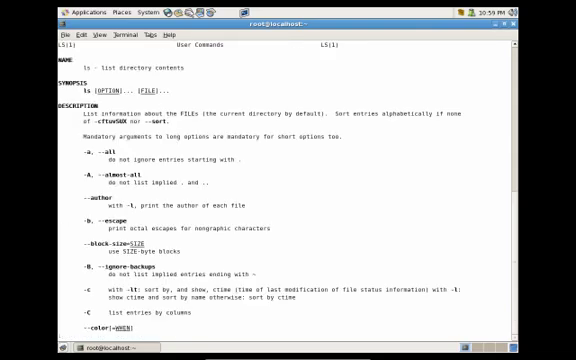
Scroll the ls man page past its description to options like --file-type and --human-readable.
{"action": "scroll", "scroll_direction": "down", "scroll_amount": 3}
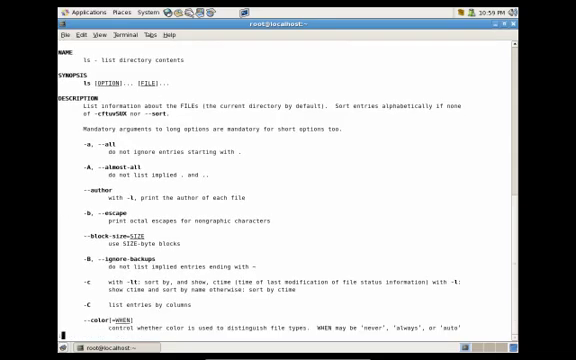
{"action": "scroll", "scroll_direction": "down", "scroll_amount": 3}
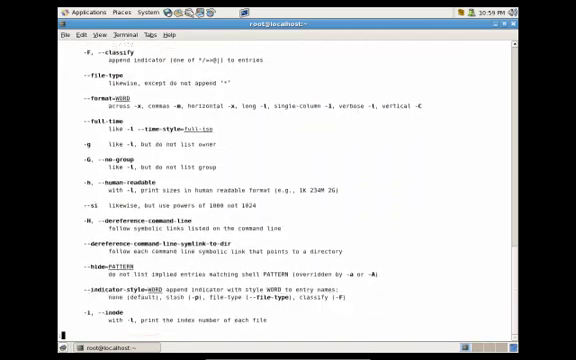